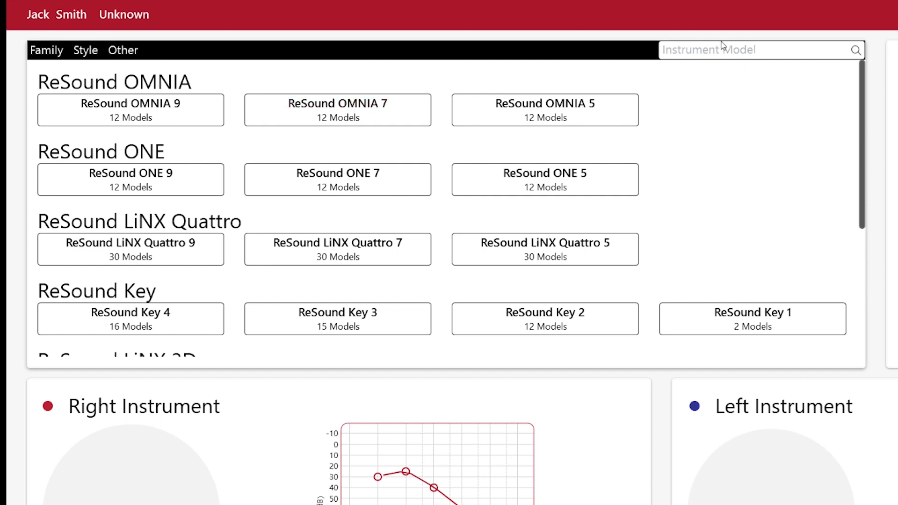
pyautogui.moveTo(559, 64)
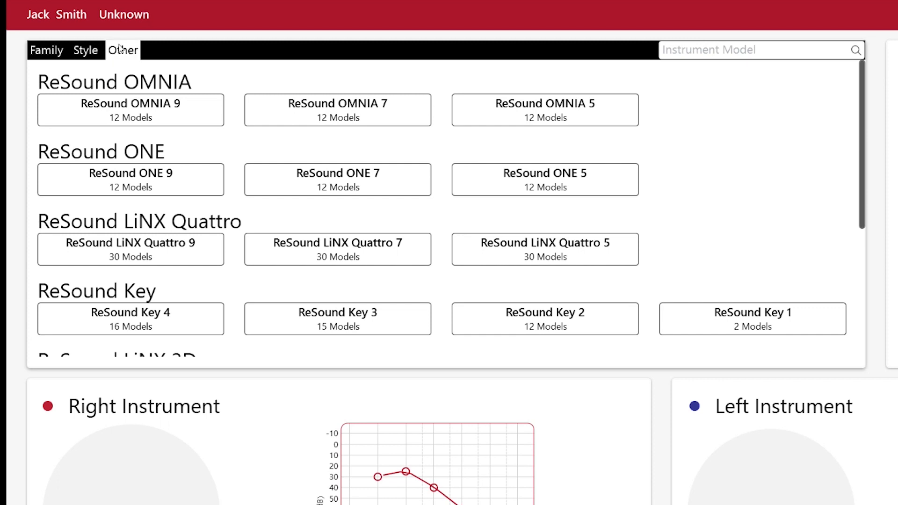
pyautogui.moveTo(118, 51)
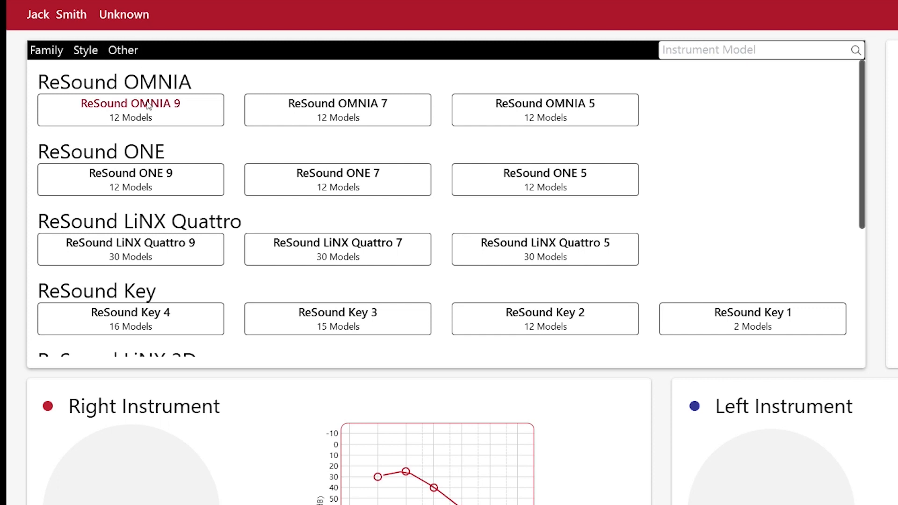
# Expand the ReSound OMNIA 9 family to list its instrument models, including RU960-DRWC
pyautogui.click(130, 110)
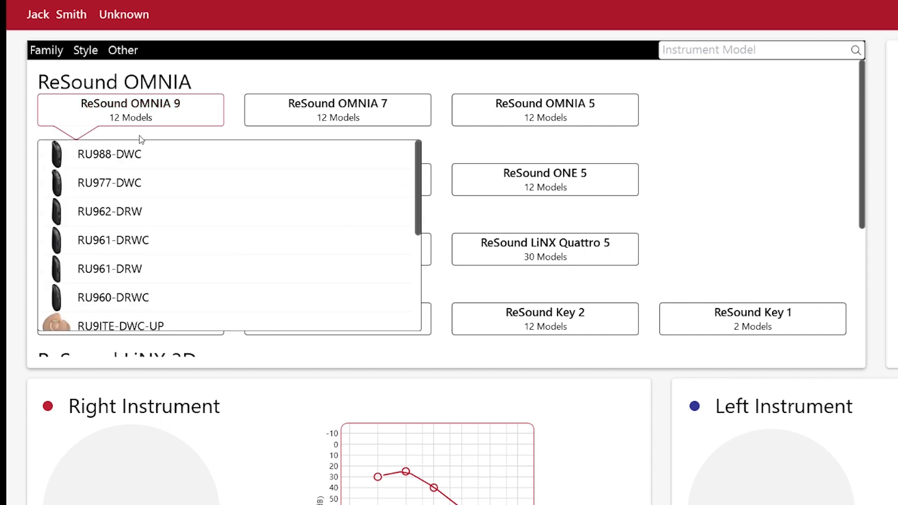
pyautogui.moveTo(113, 297)
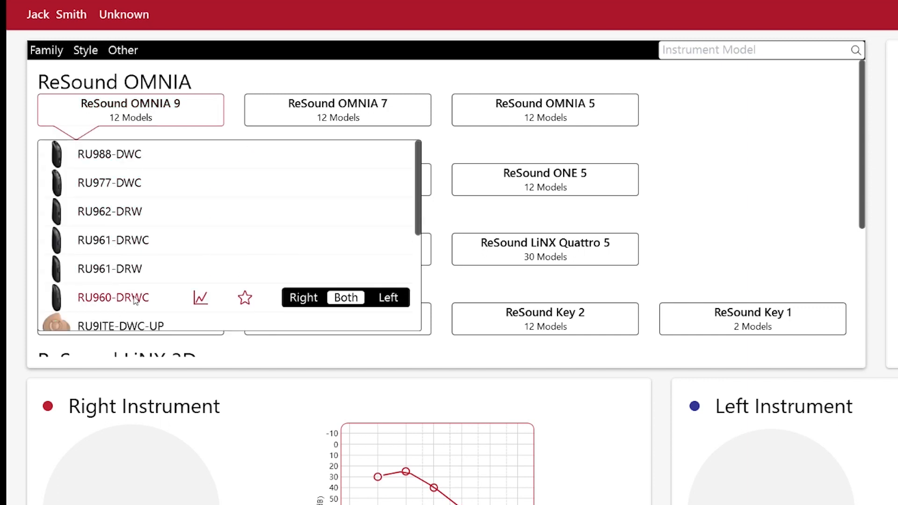